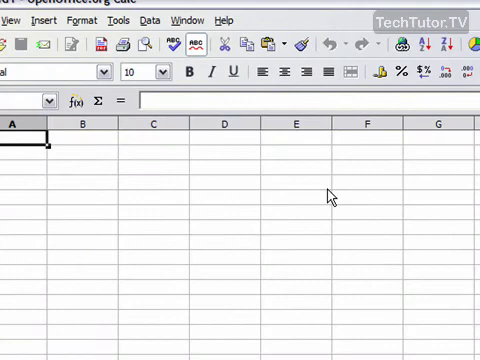
- Select an empty cell in column D of the blank sheet
{"action": "left_click", "coordinate": [218, 186]}
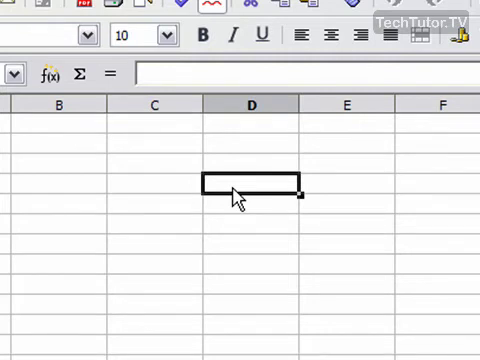
- Enter 'Hello!' in the column D cell and commit, moving to the cell below
{"action": "type", "text": "H"}
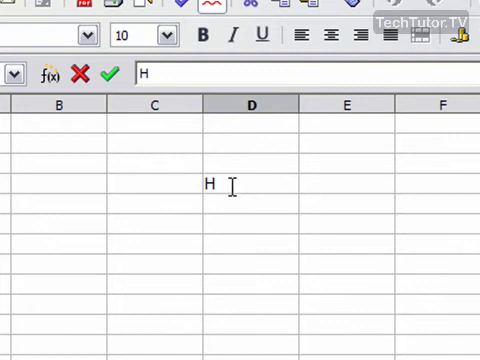
{"action": "type", "text": "ellow"}
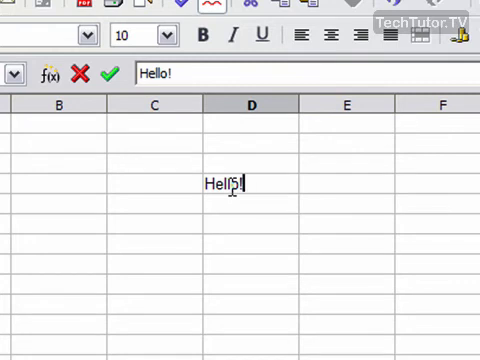
{"action": "key", "text": "Return"}
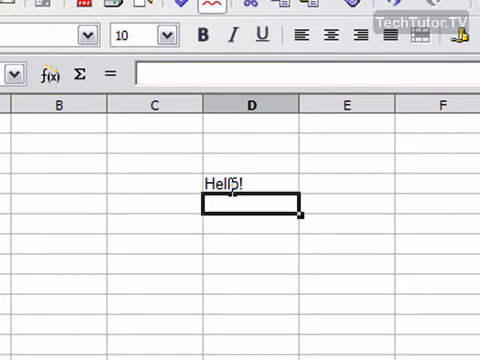